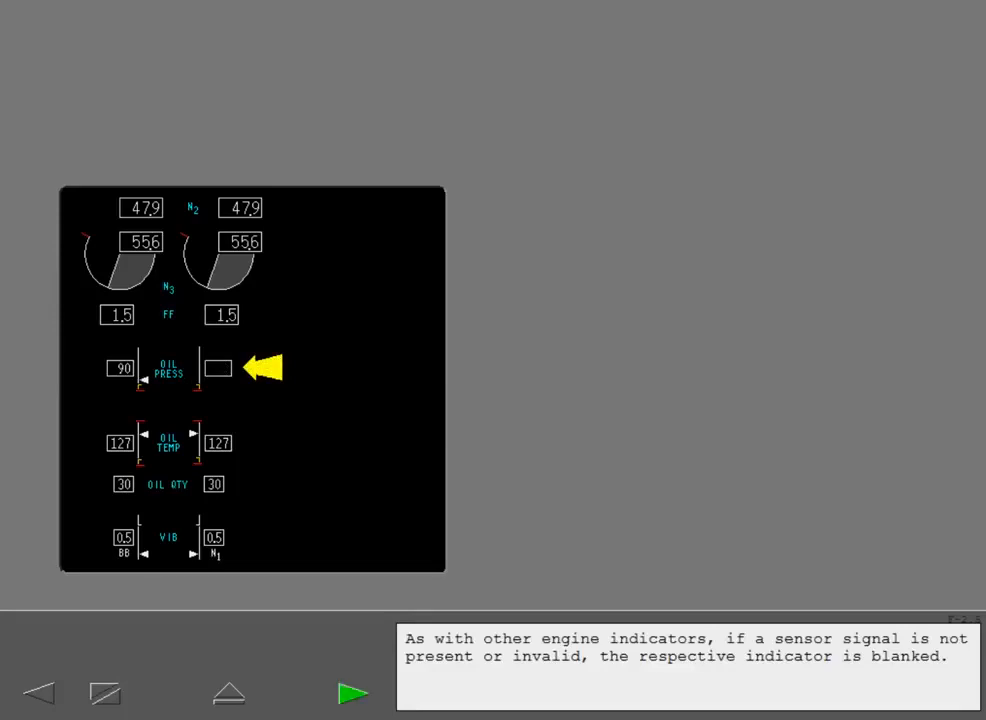
Step: Advance from the blanked oil pressure indicator to the oil quantity LO indication page
{"action": "left_click", "coordinate": [352, 692]}
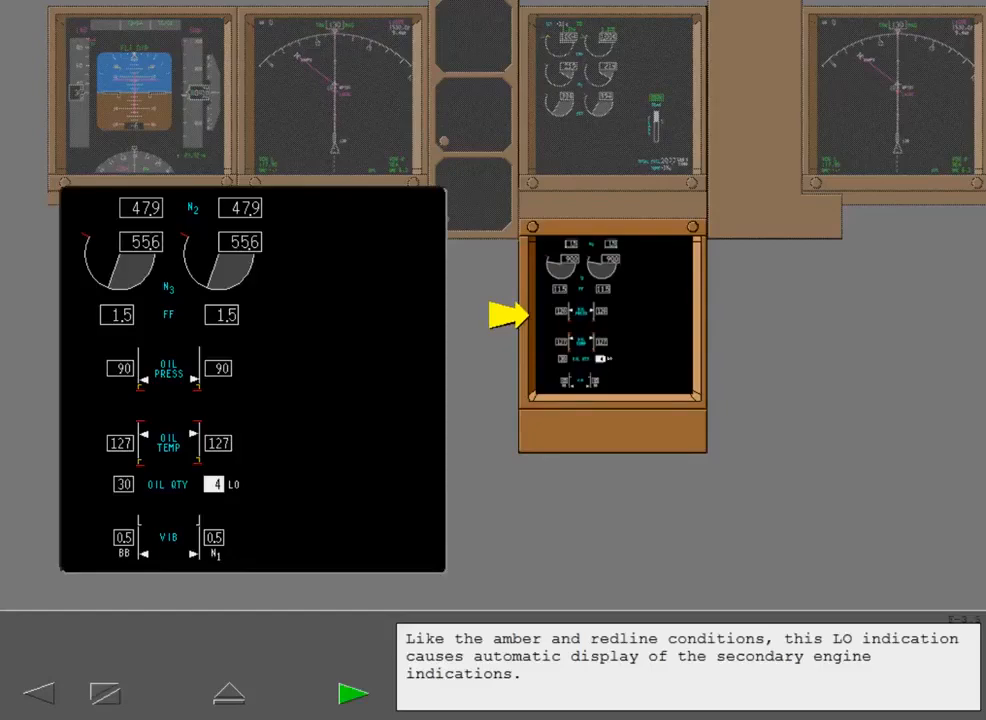
Step: Advance to the oil temperature page with the engine oil system schematic
{"action": "left_click", "coordinate": [352, 692]}
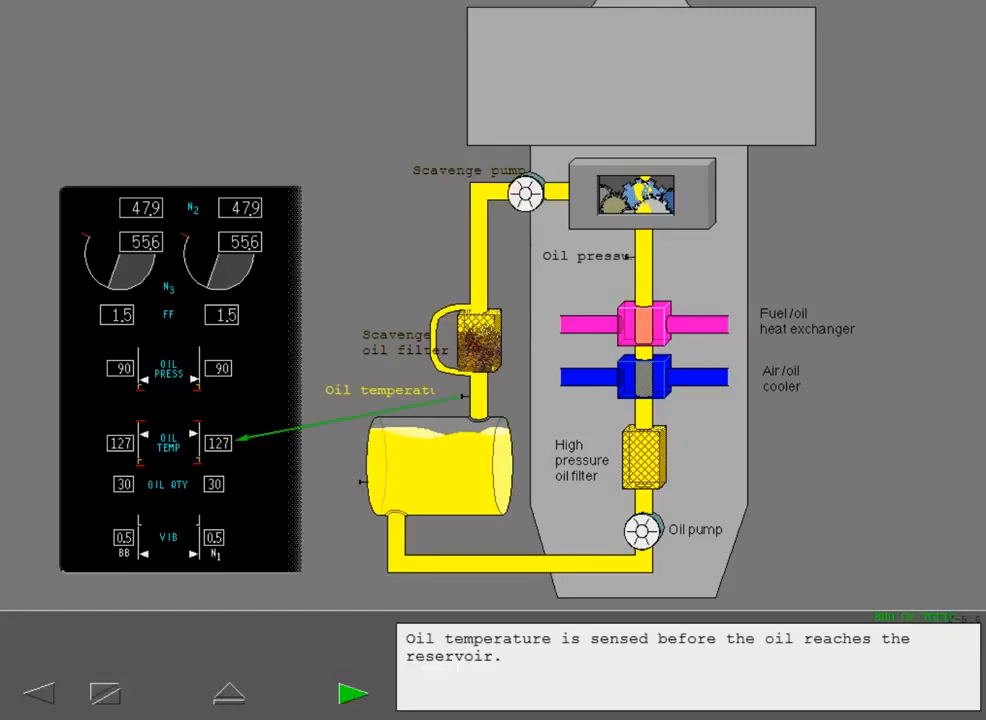
Step: Go through the control stand pages to the fuel control switch exercise with the fuel schematic
{"action": "left_click", "coordinate": [354, 692]}
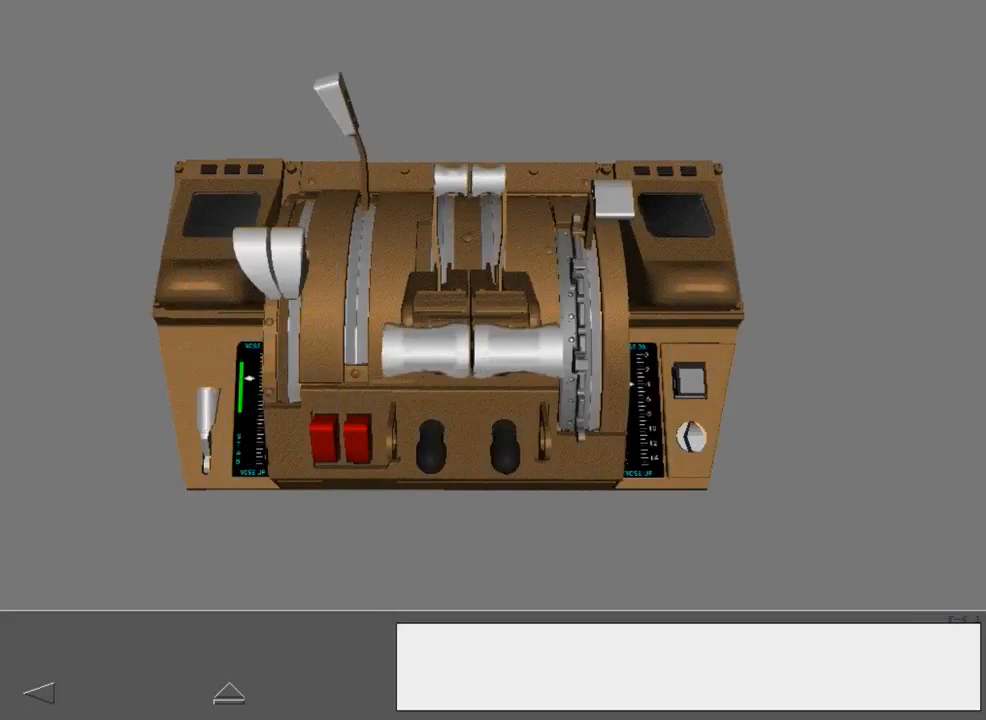
{"action": "left_click", "coordinate": [468, 448]}
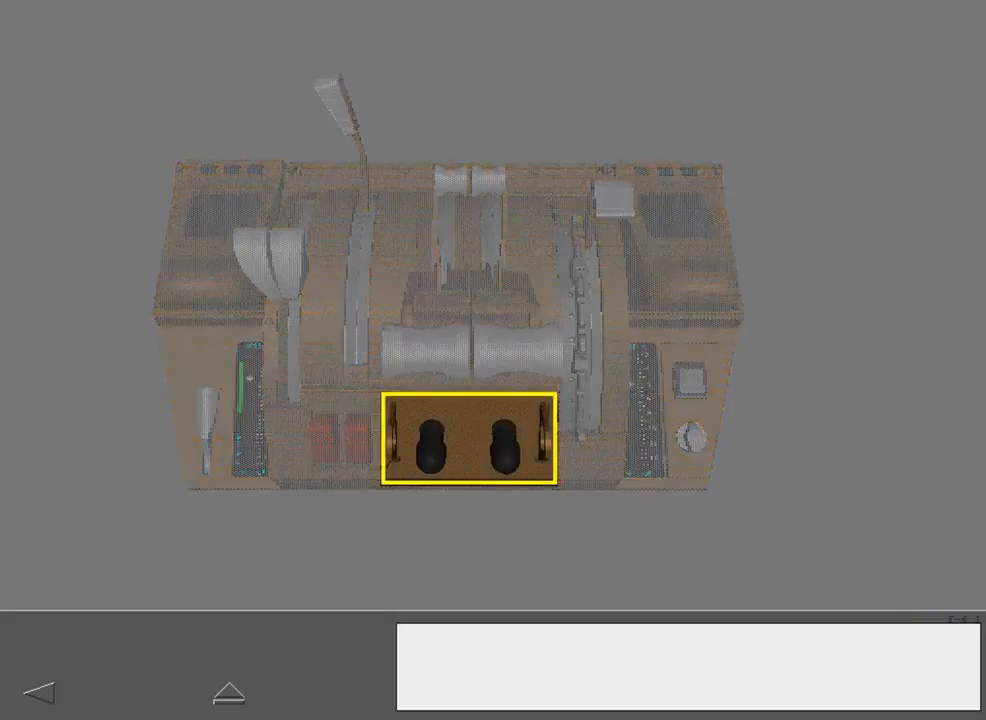
{"action": "left_click", "coordinate": [468, 440]}
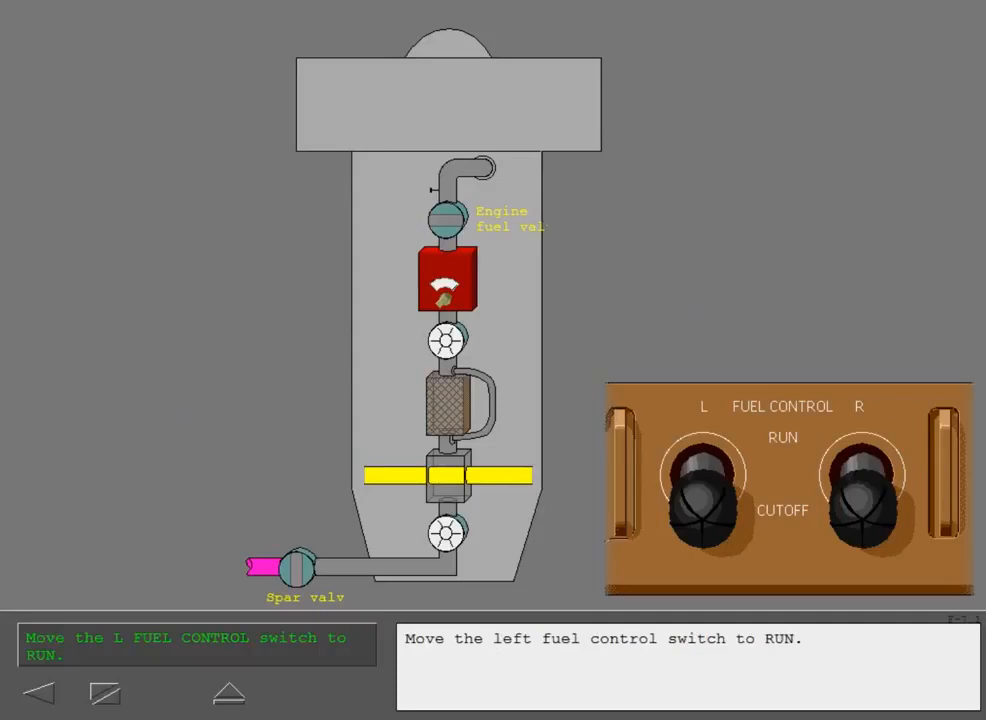
{"action": "left_click", "coordinate": [704, 490]}
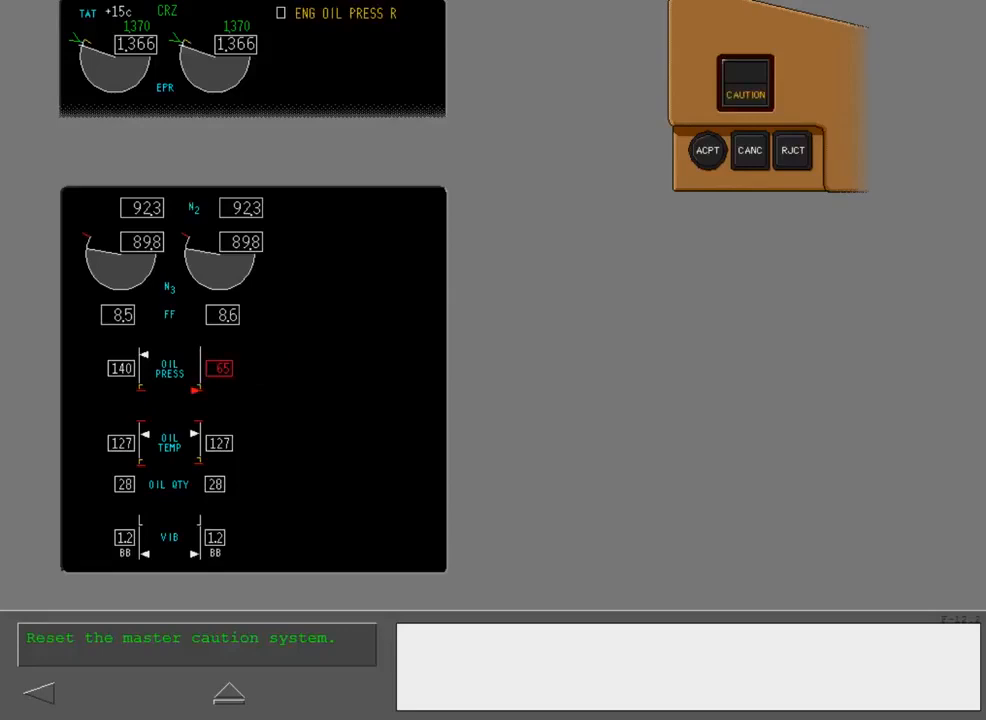
Step: Reset the master caution, review the ENG OIL PRESS causes and reach the ENG OIL TEMP condition
{"action": "left_click", "coordinate": [708, 150]}
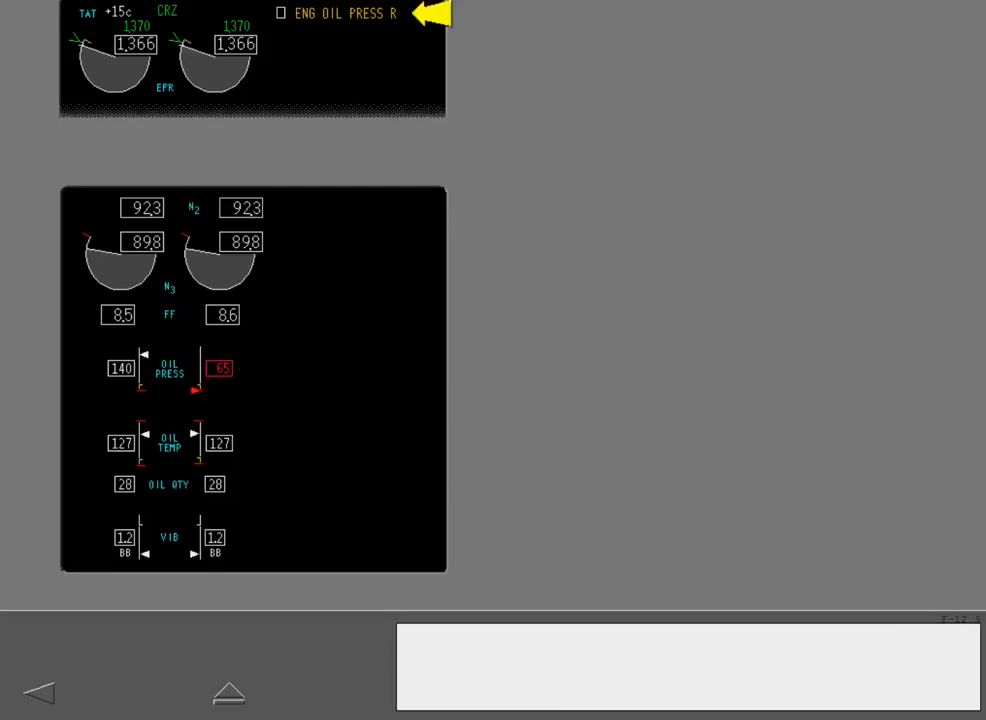
{"action": "left_click", "coordinate": [344, 12]}
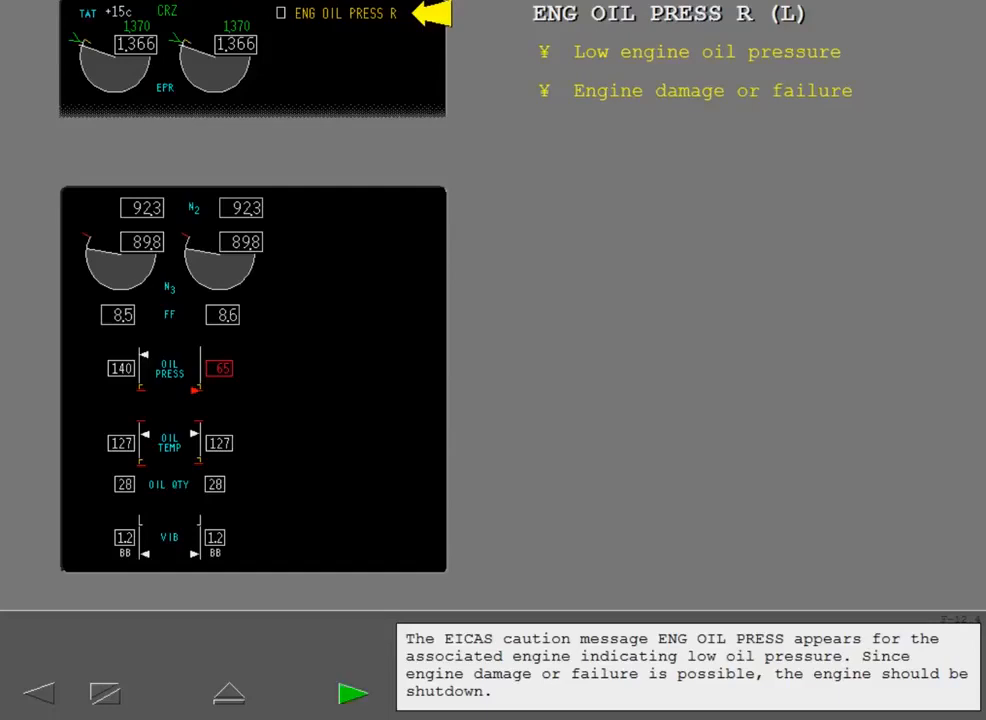
{"action": "left_click", "coordinate": [352, 692]}
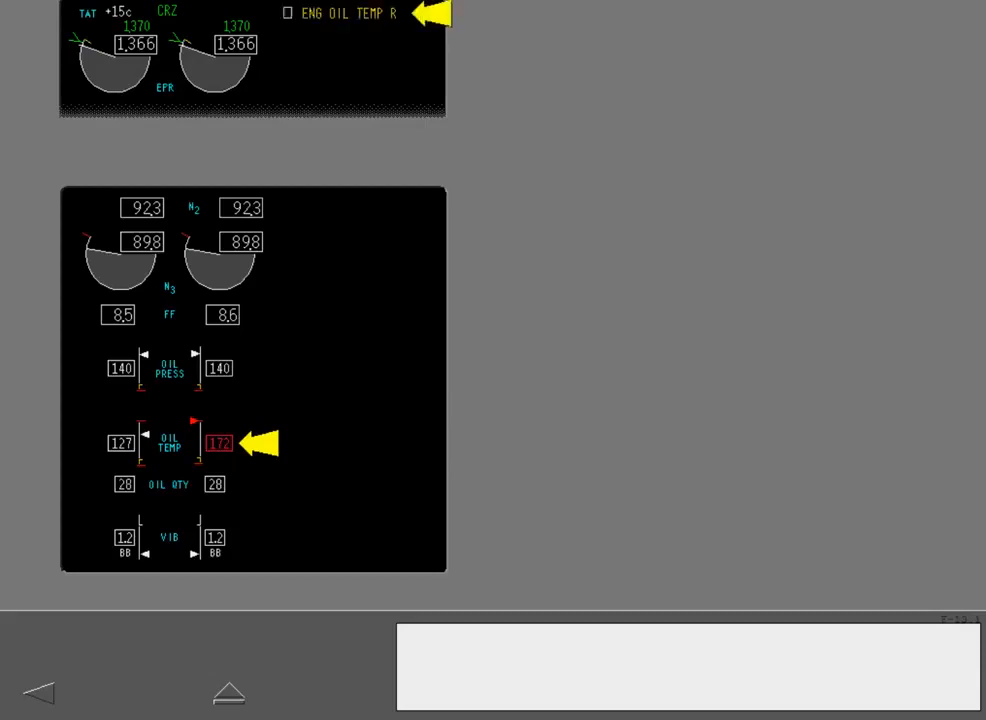
{"action": "left_click", "coordinate": [350, 12]}
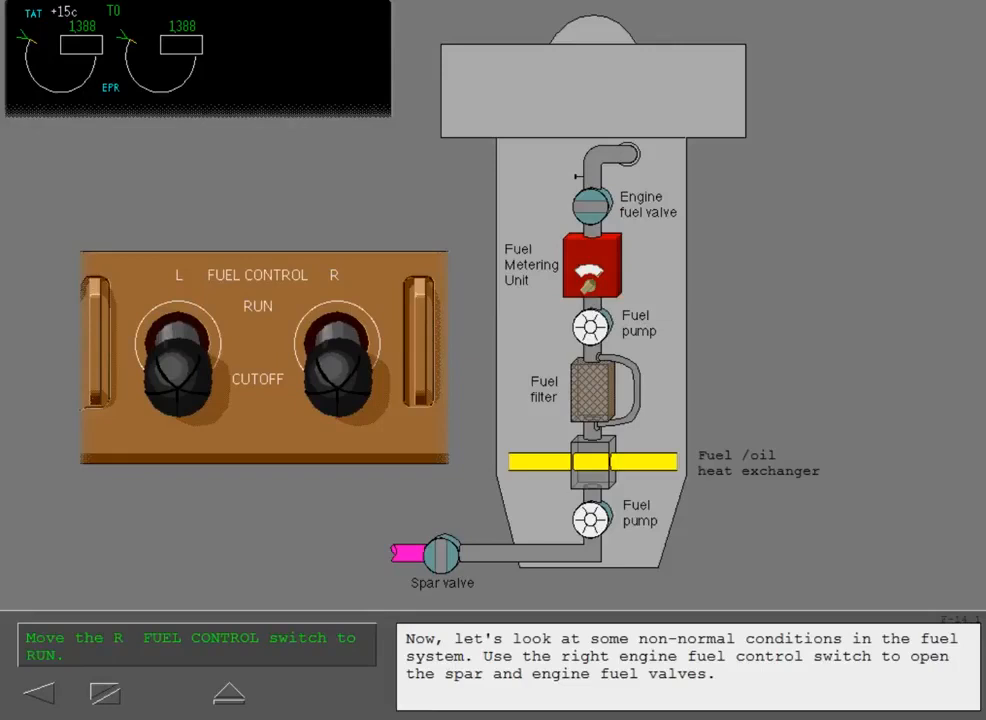
Step: Move the R FUEL CONTROL switch from CUTOFF to RUN so fuel reaches the engine fuel valve
{"action": "left_click", "coordinate": [336, 344]}
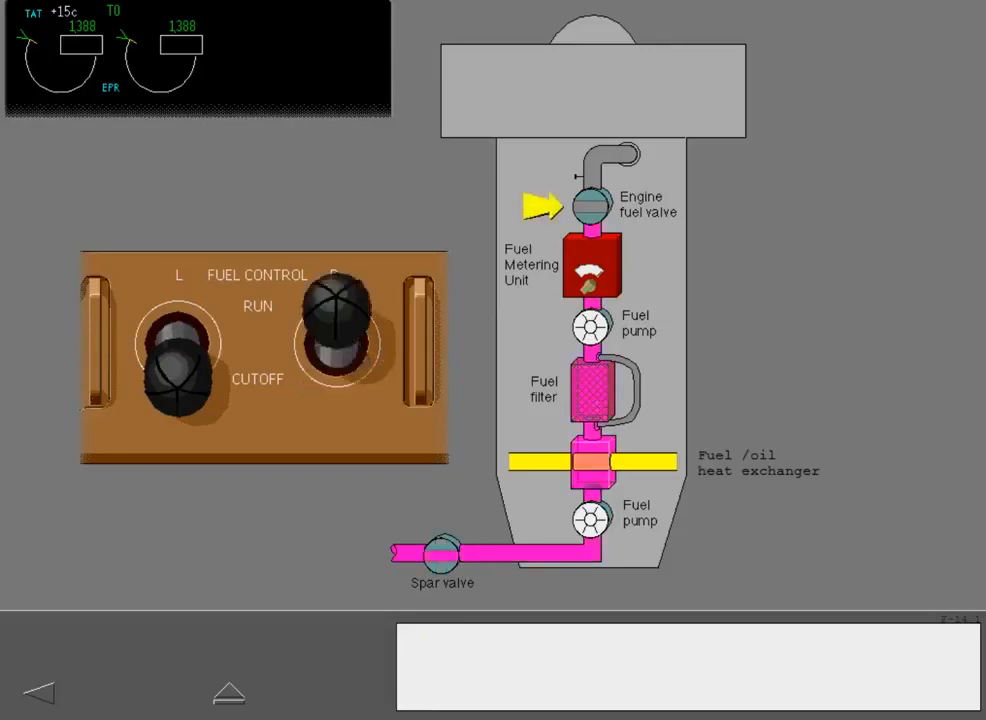